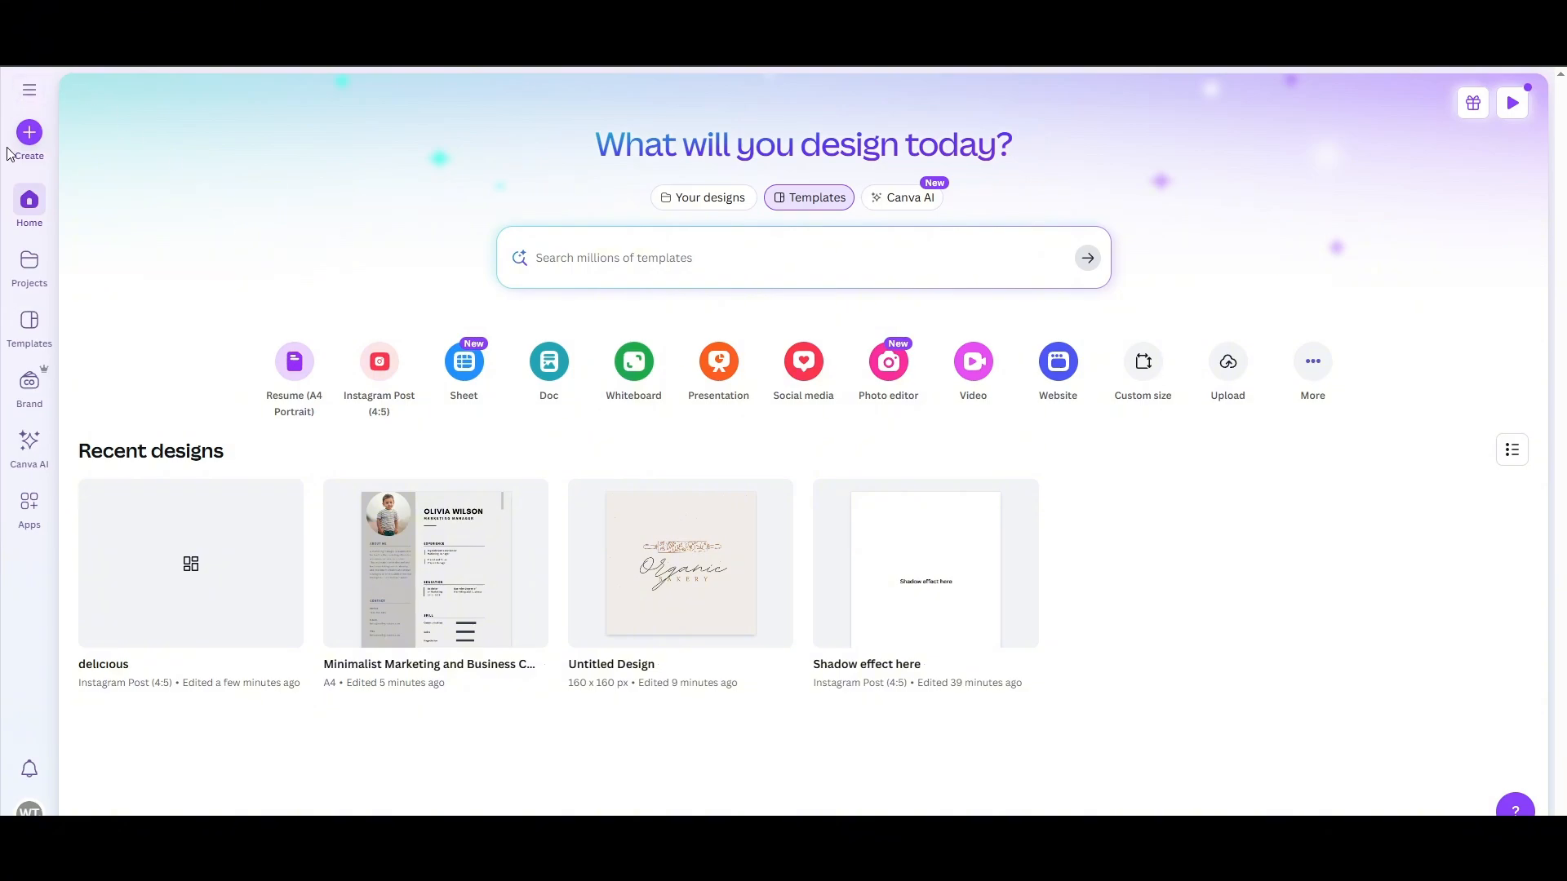
Step: Upload the toddler photo from the computer via Create > Upload
{"action": "left_click", "coordinate": [29, 140]}
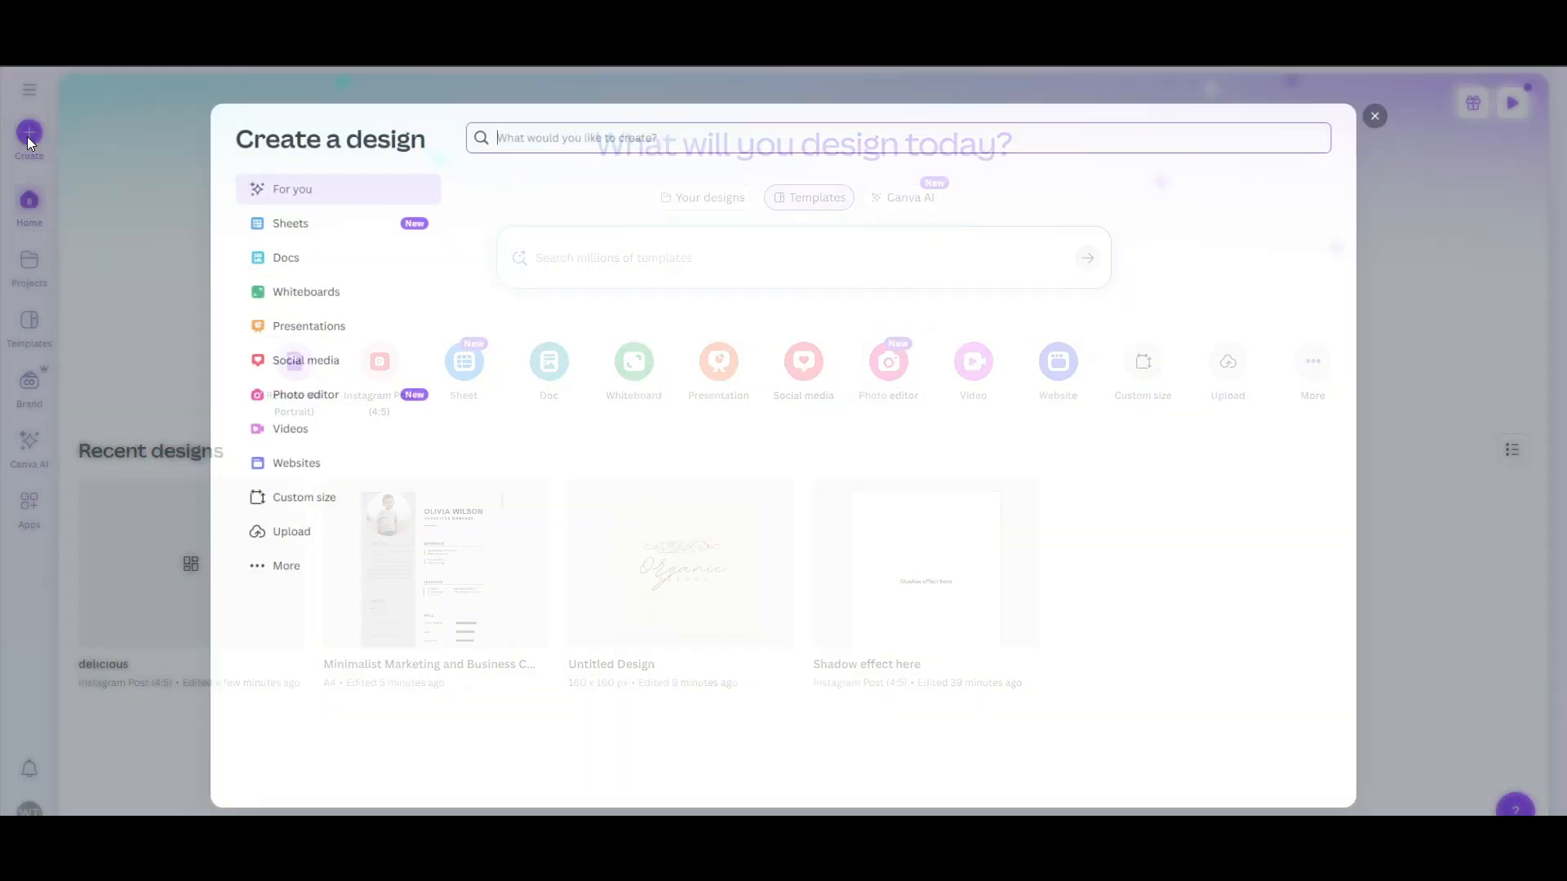
{"action": "left_click", "coordinate": [291, 530]}
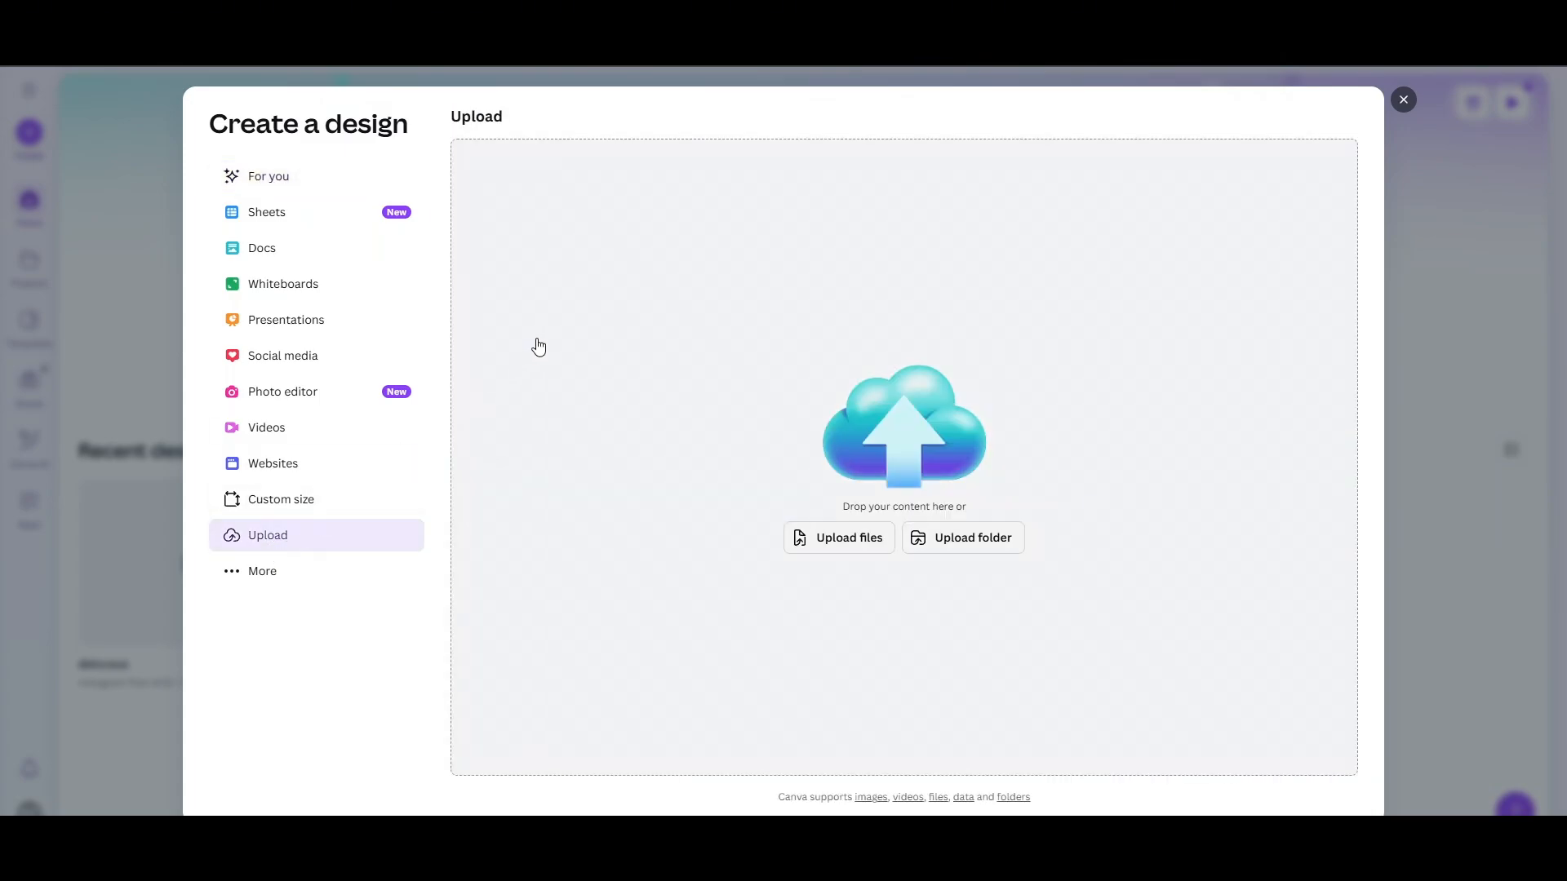
{"action": "mouse_move", "coordinate": [855, 550]}
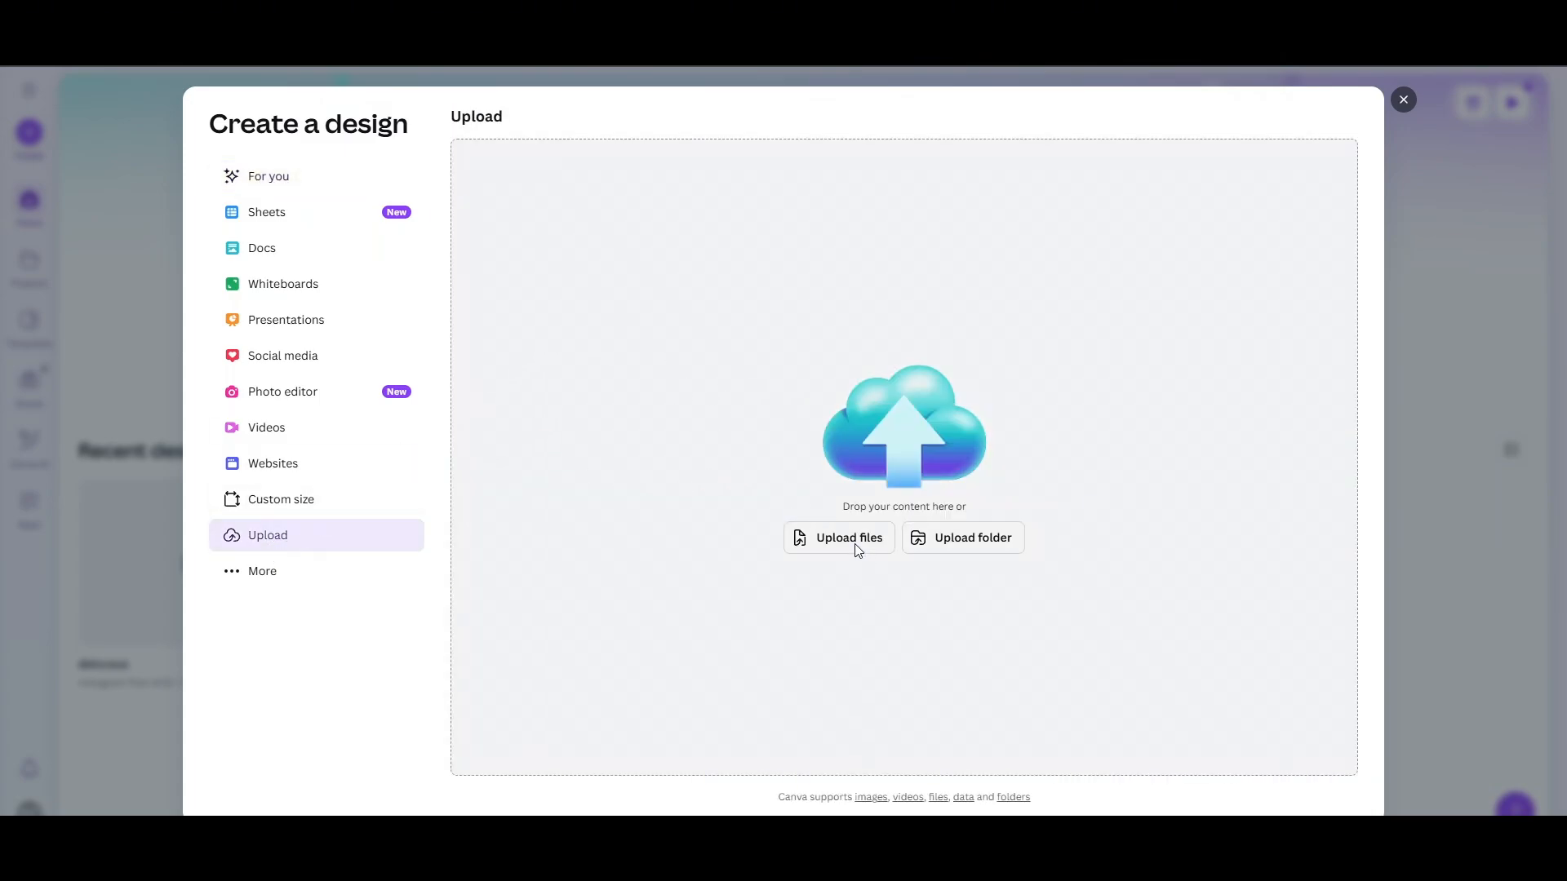
{"action": "left_click", "coordinate": [838, 538]}
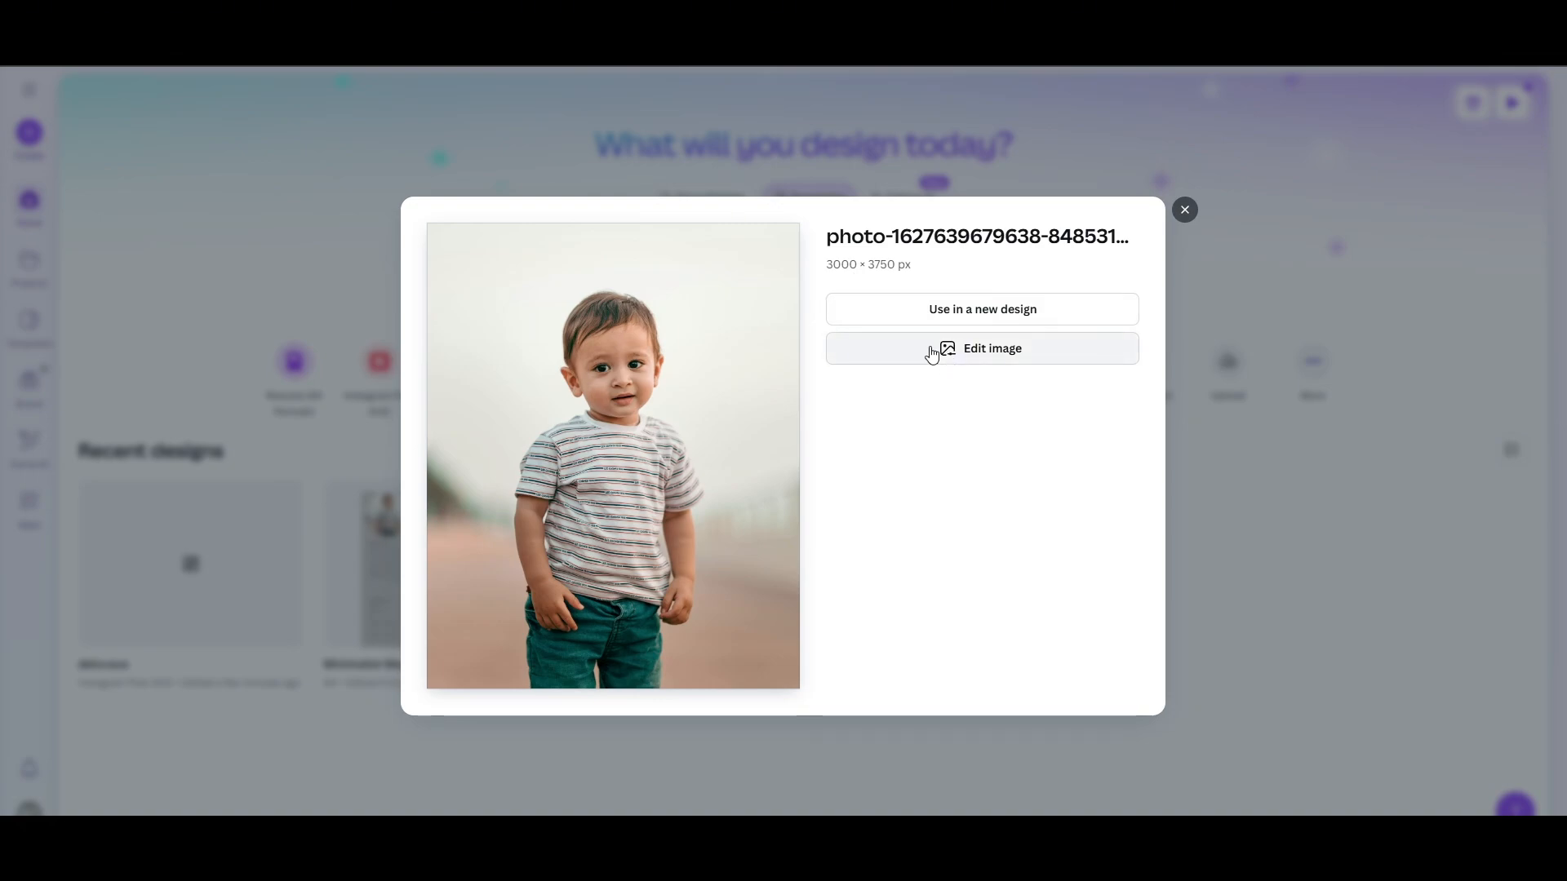
{"action": "mouse_move", "coordinate": [988, 361]}
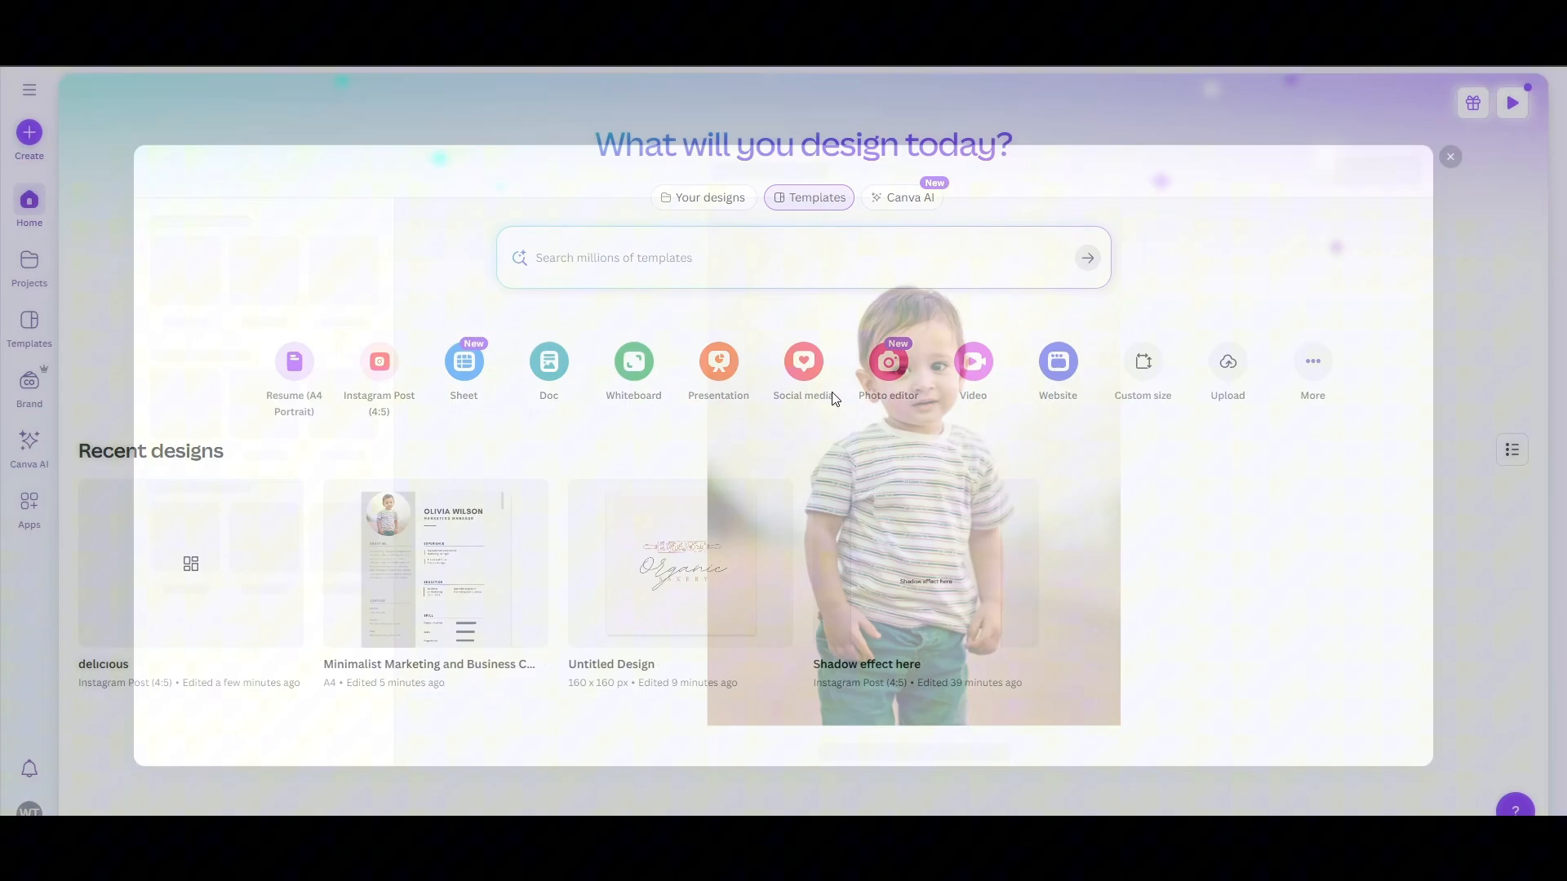
Step: Open the uploaded toddler photo in Canva's image editor
{"action": "left_click", "coordinate": [887, 362]}
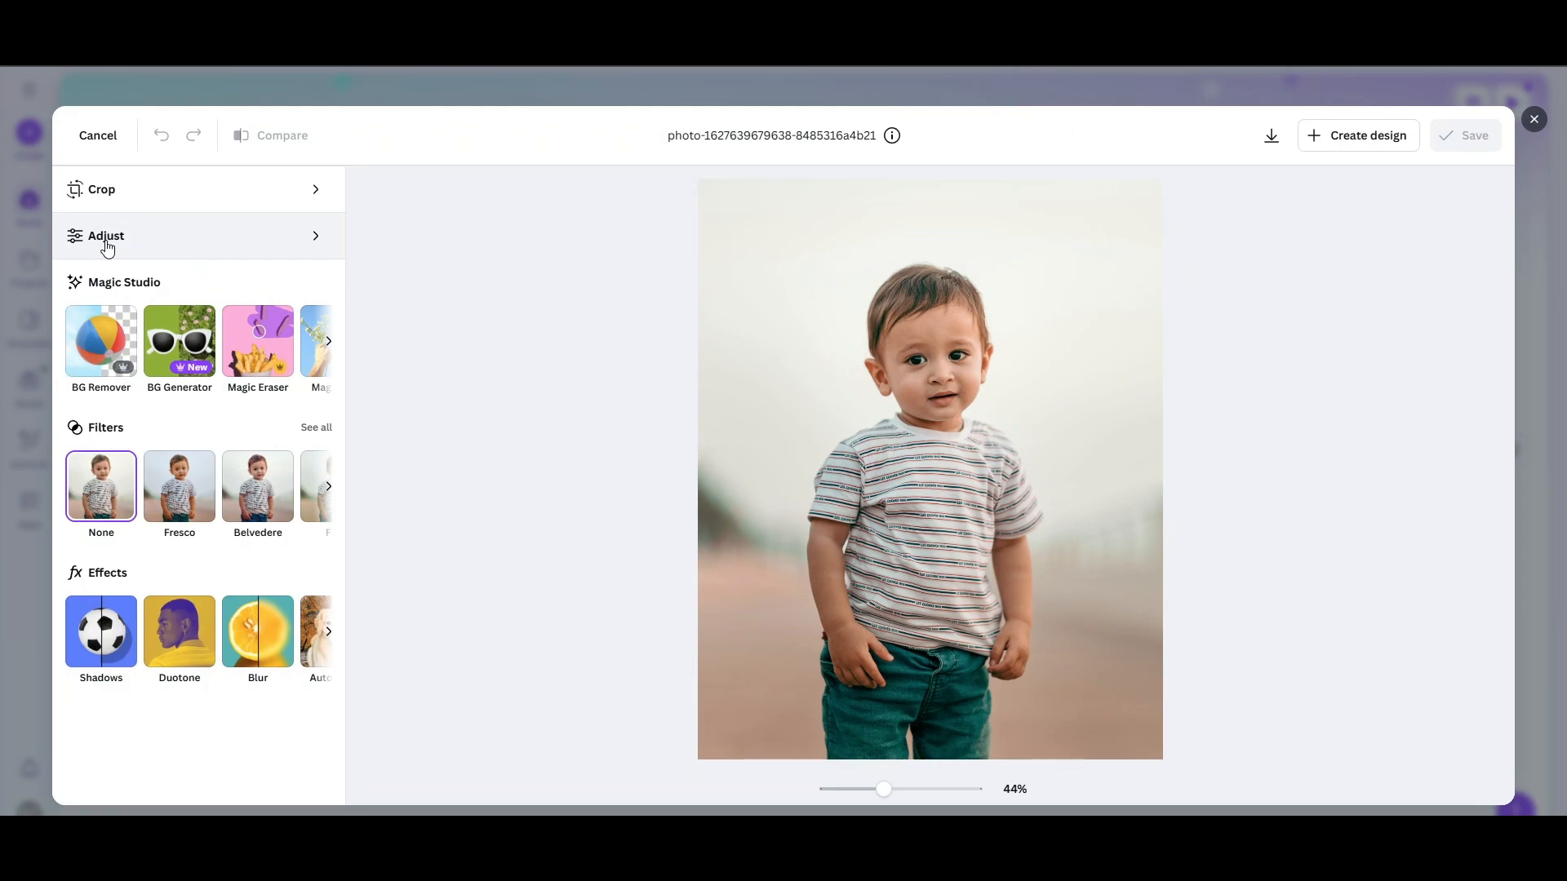
{"action": "mouse_move", "coordinate": [407, 549]}
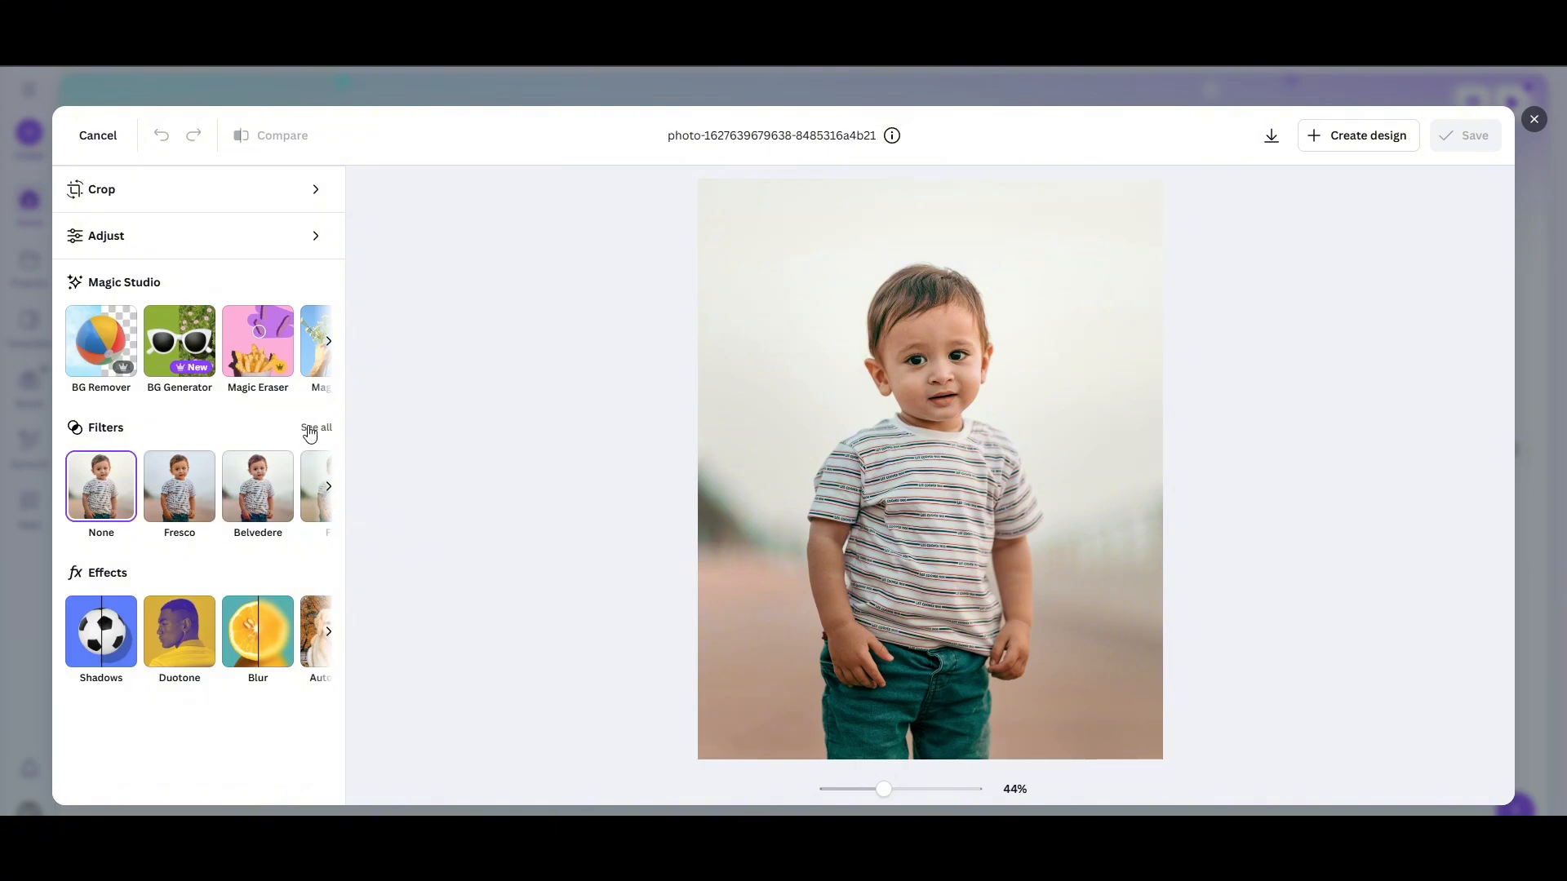
Step: Browse all filters, try Flint, then apply Hibiscus and return to the main options
{"action": "left_click", "coordinate": [316, 427]}
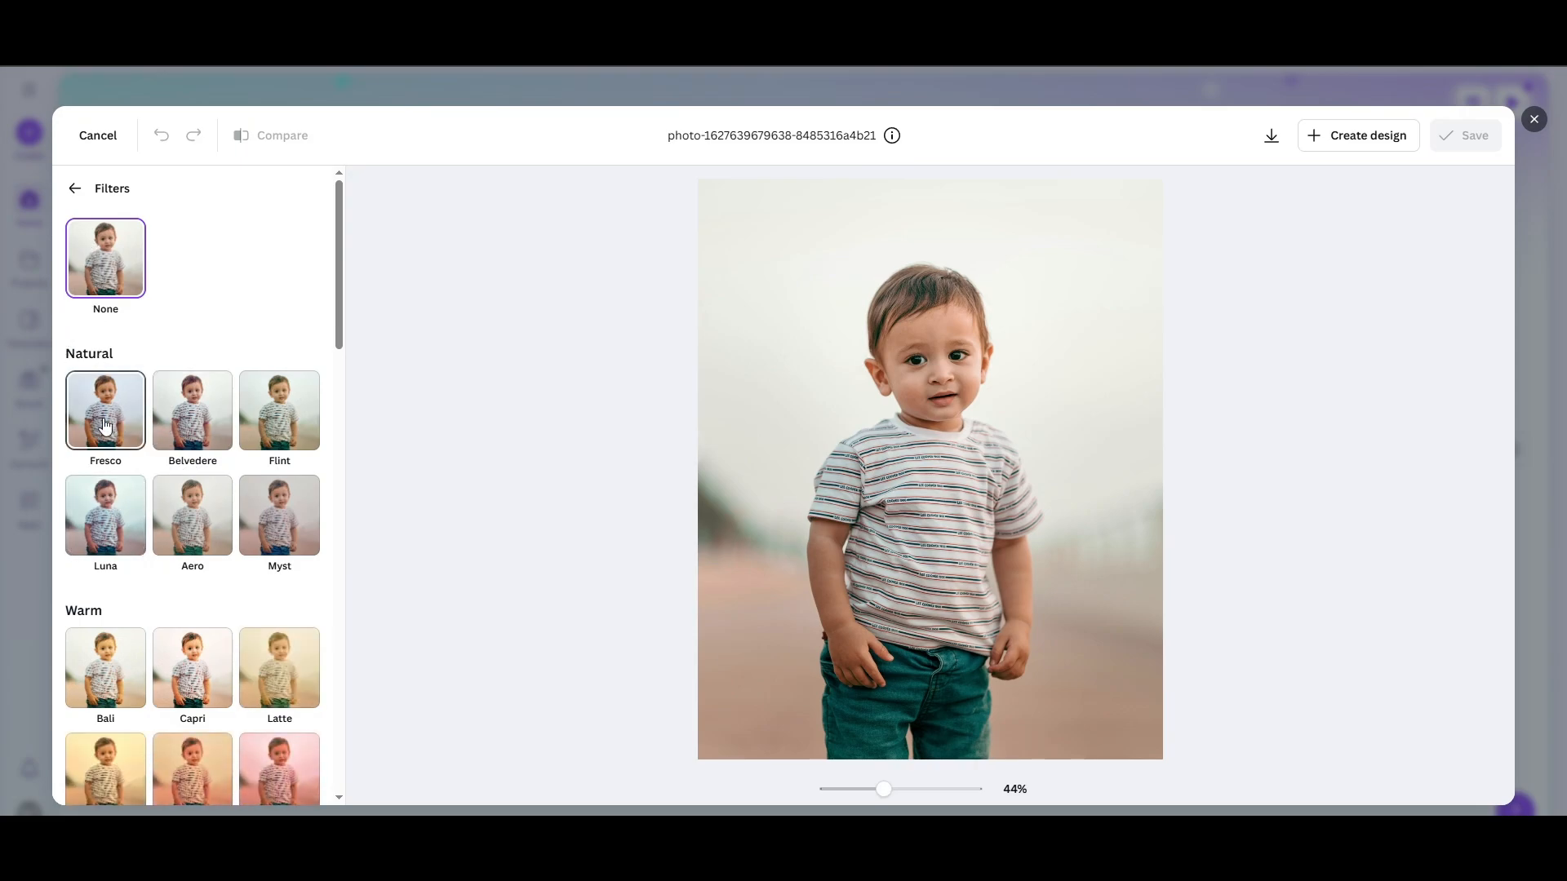
{"action": "left_click", "coordinate": [192, 410]}
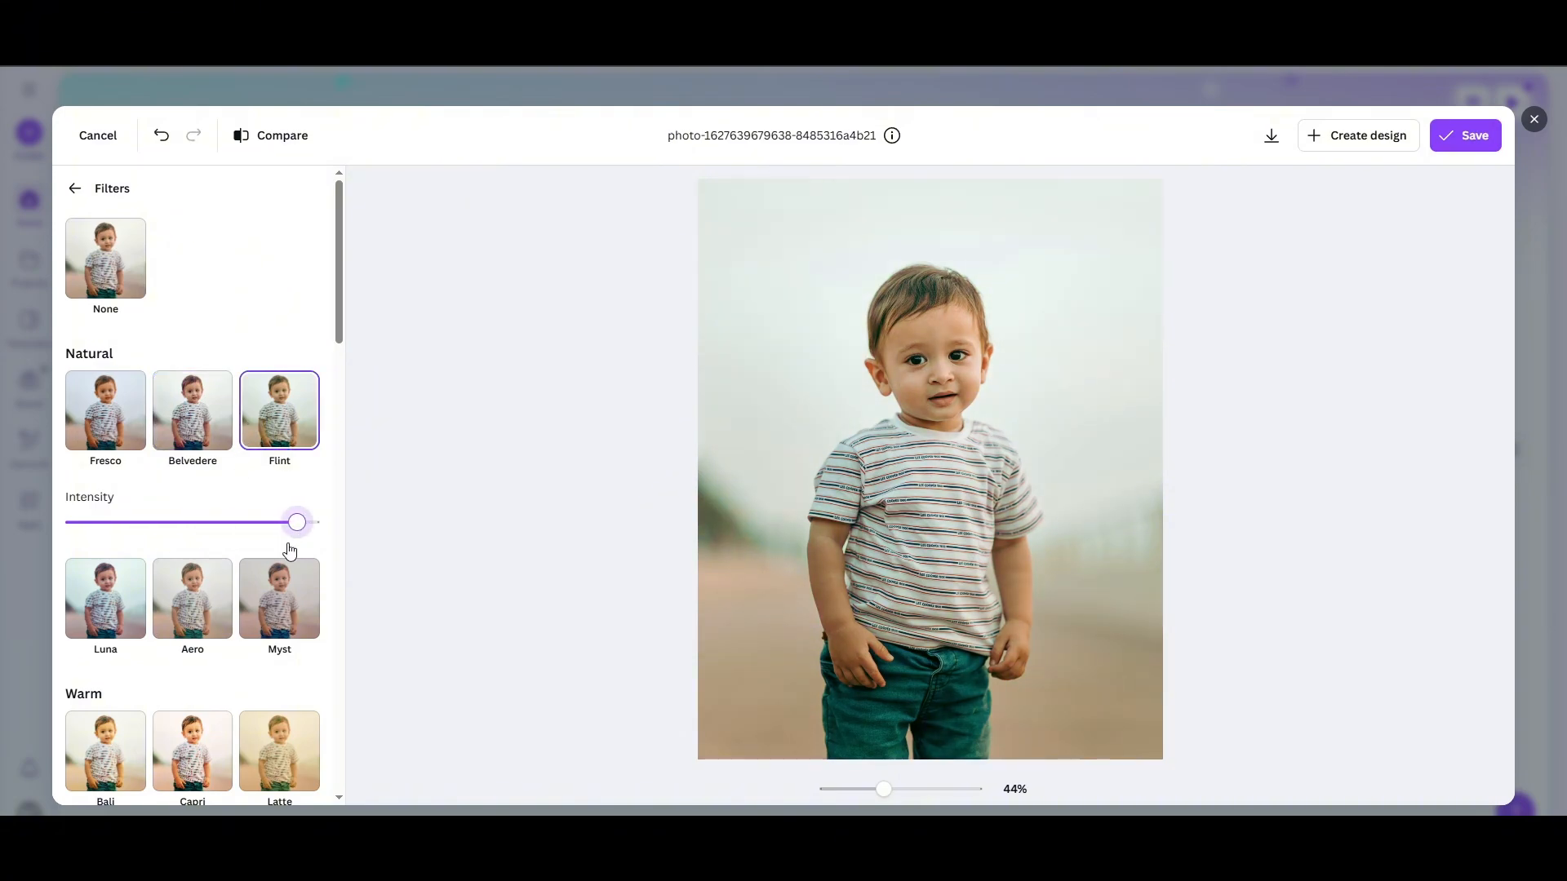
{"action": "scroll", "scroll_direction": "down", "scroll_amount": 3}
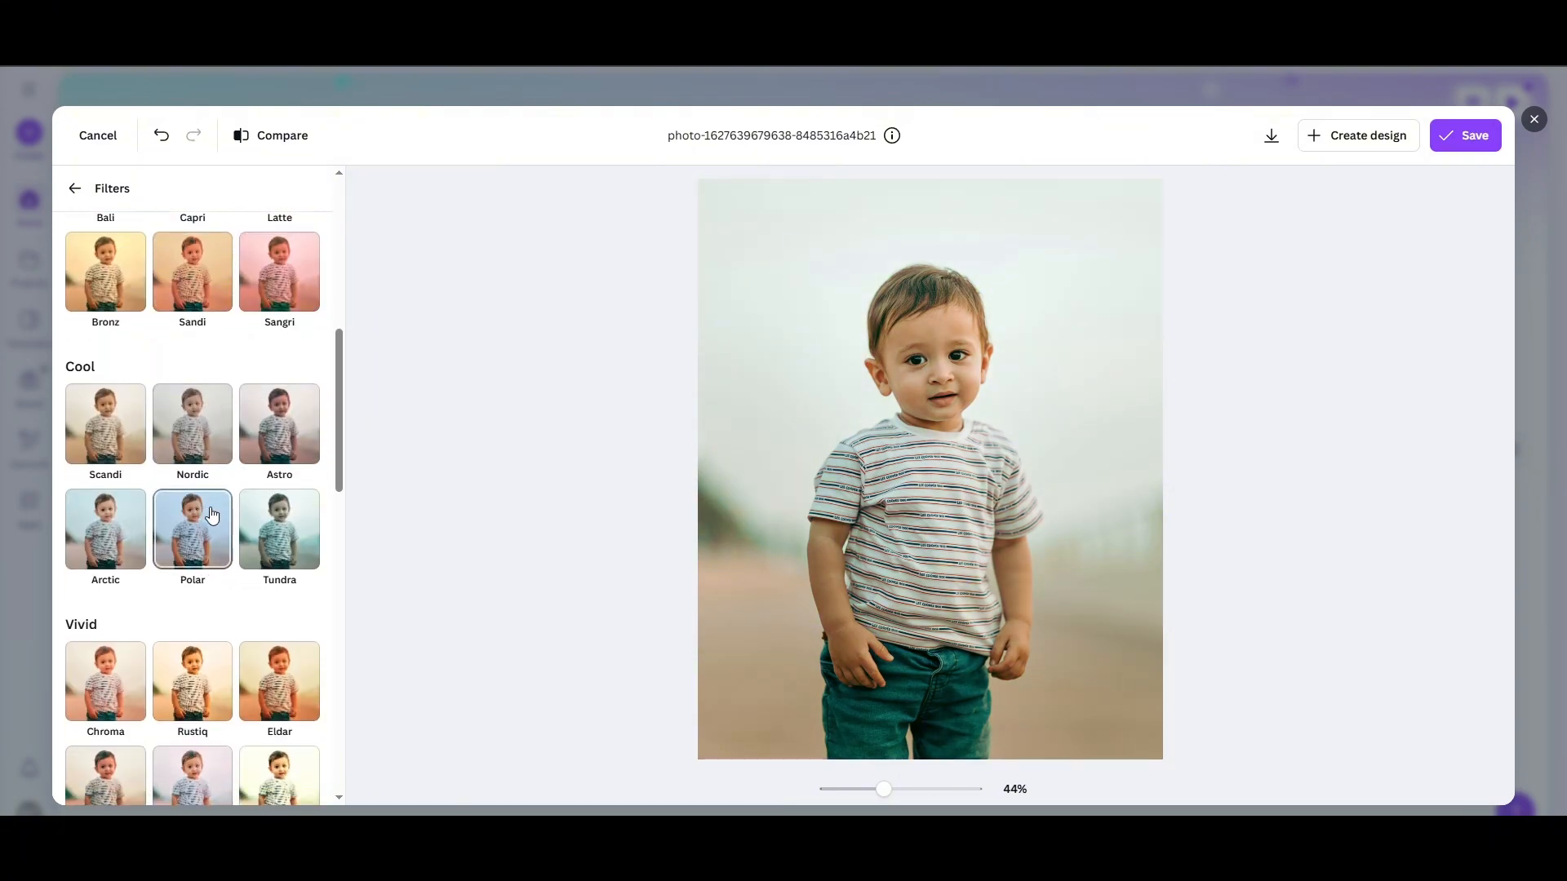
{"action": "left_click", "coordinate": [279, 589]}
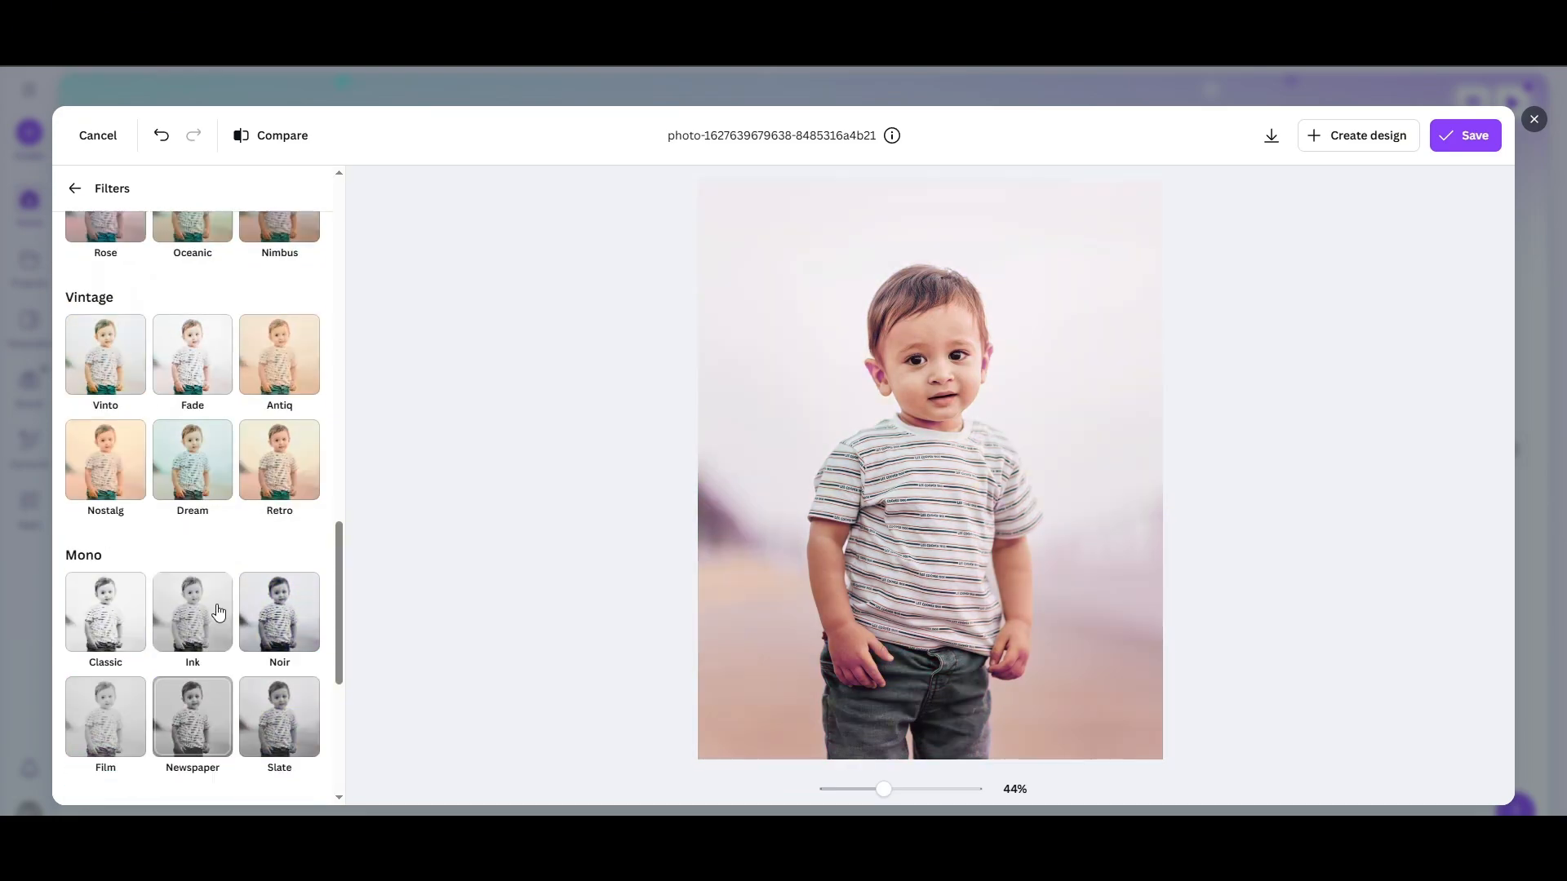
{"action": "scroll", "scroll_direction": "up", "scroll_amount": 3}
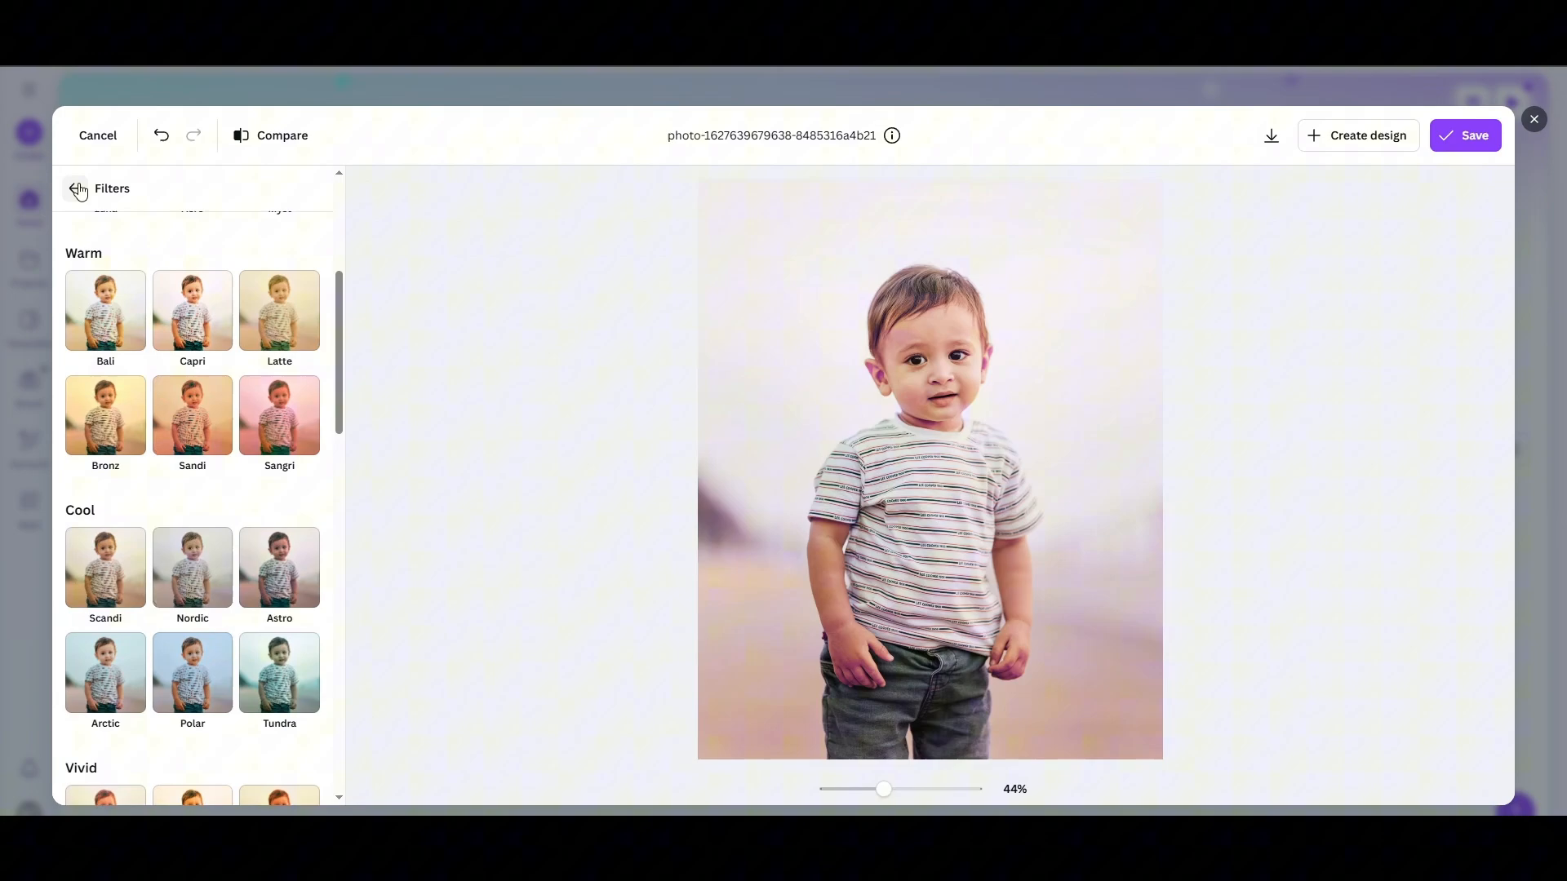
{"action": "left_click", "coordinate": [79, 189]}
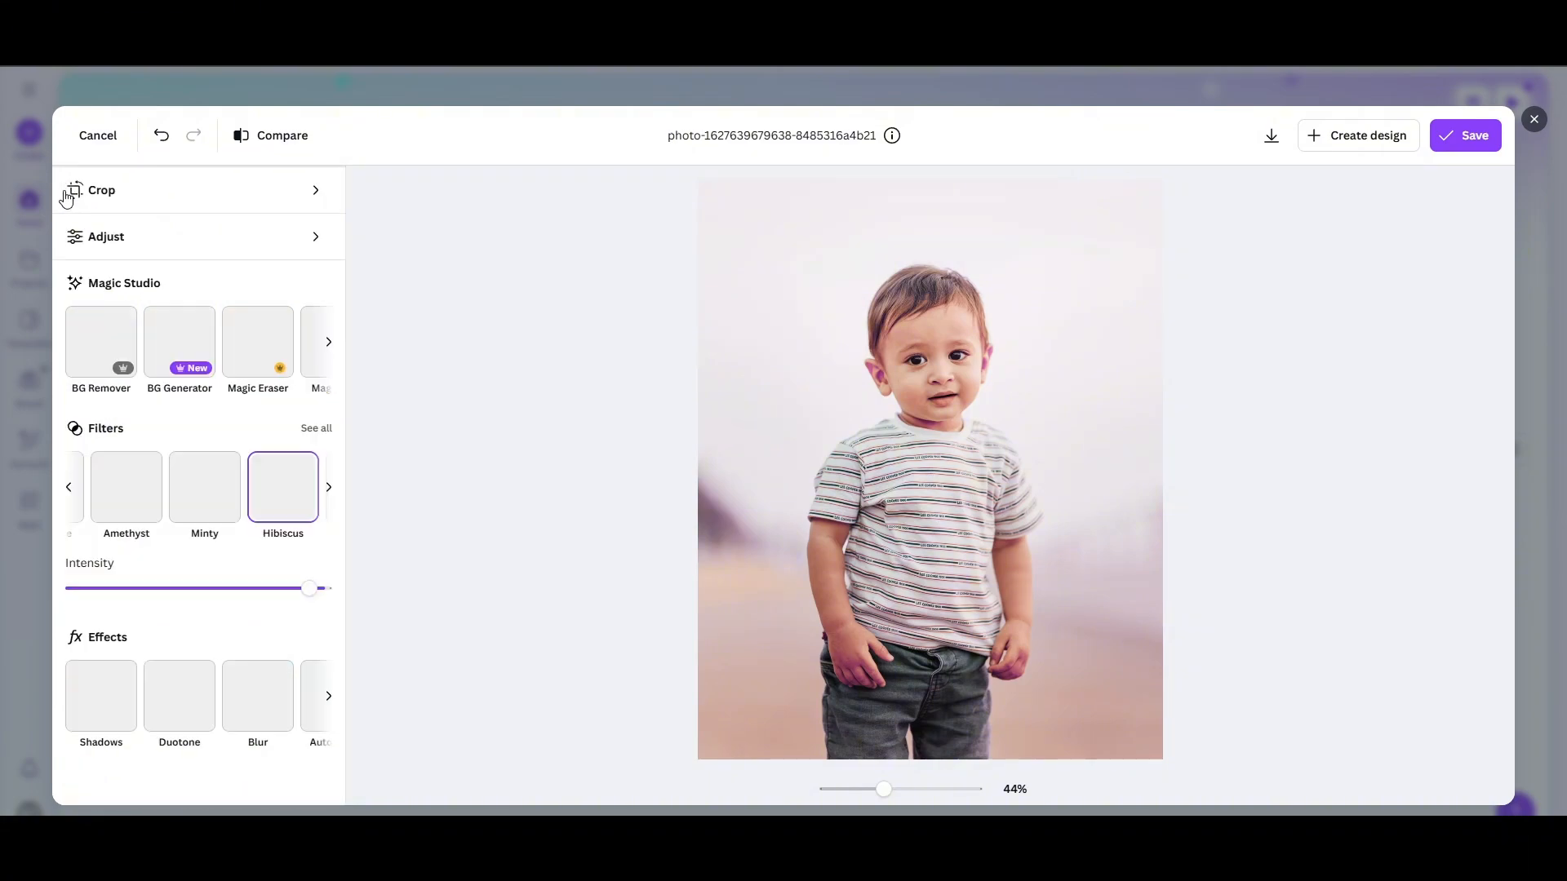
Step: Set highlights 30, shadows -19, blacks 18, vibrance 22 and saturation 21 in Adjust
{"action": "left_click", "coordinate": [106, 237]}
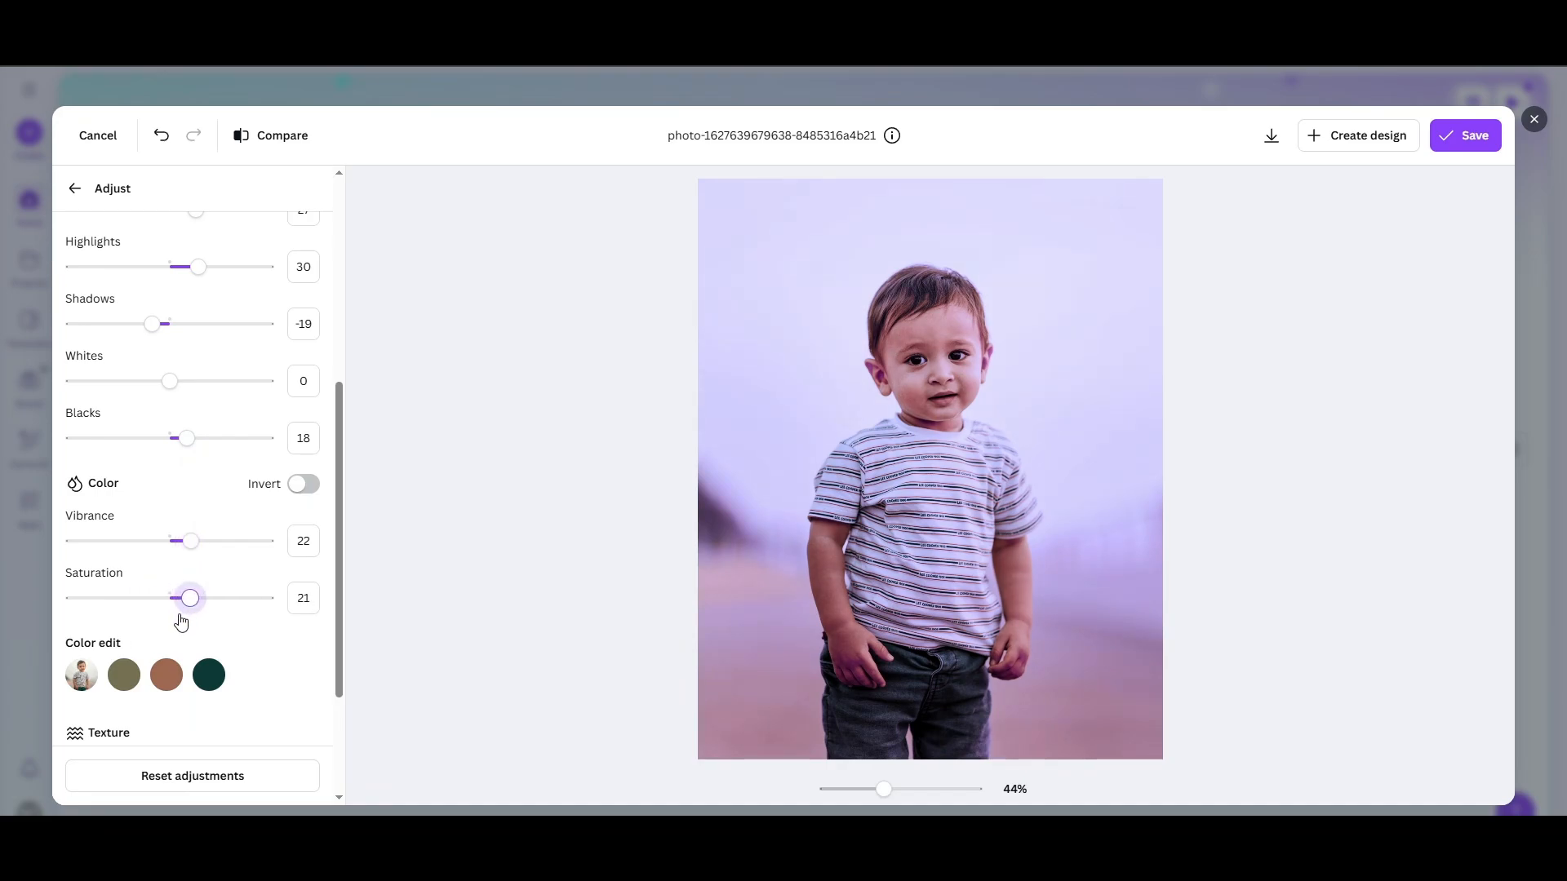
{"action": "scroll", "scroll_direction": "down", "scroll_amount": 3}
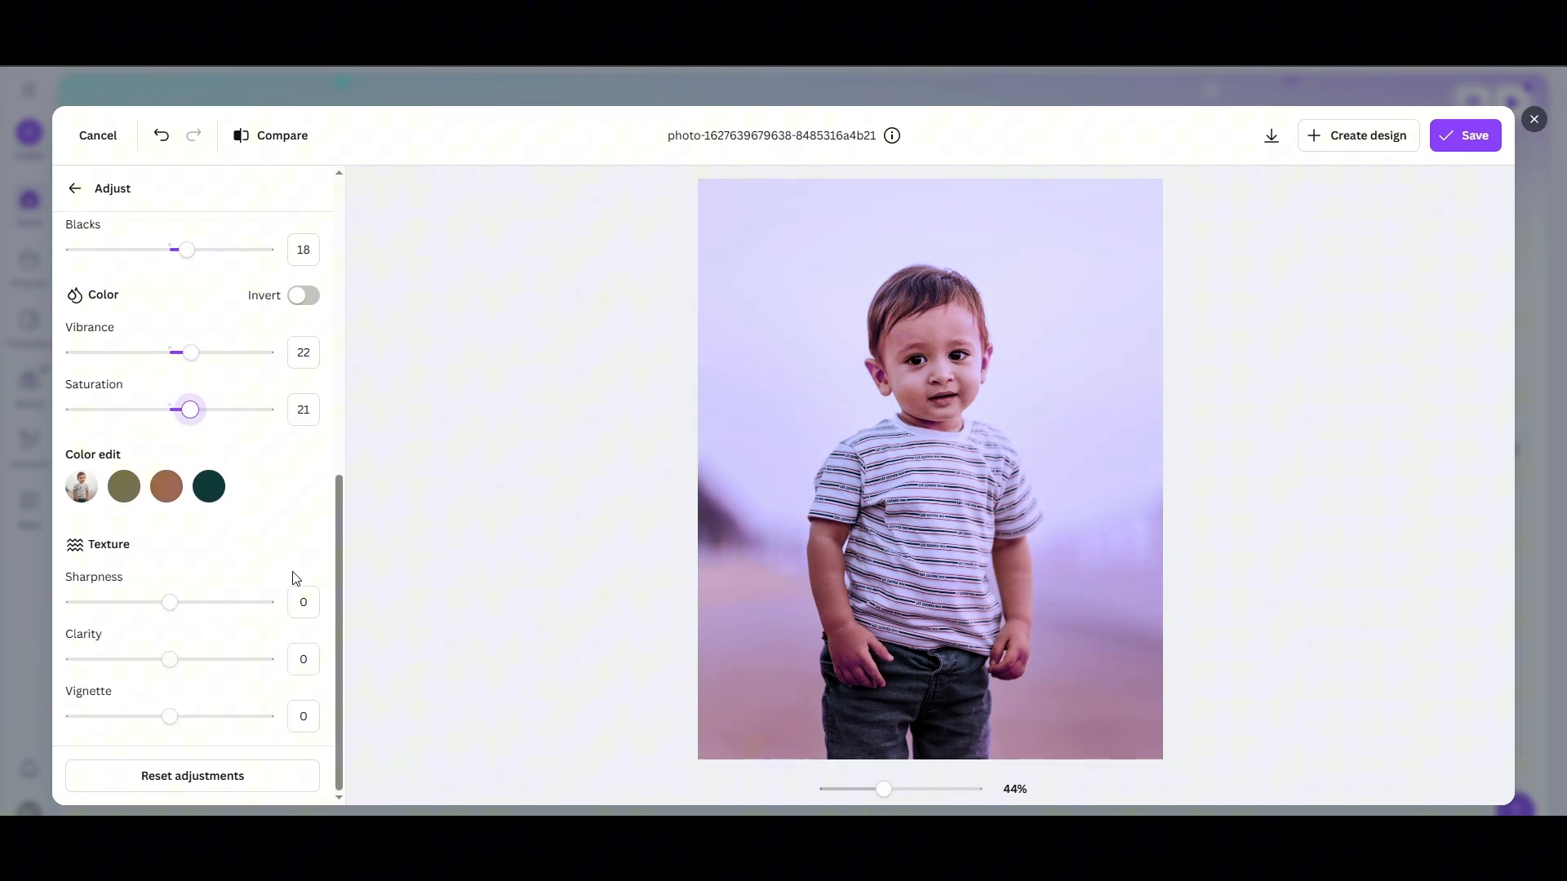